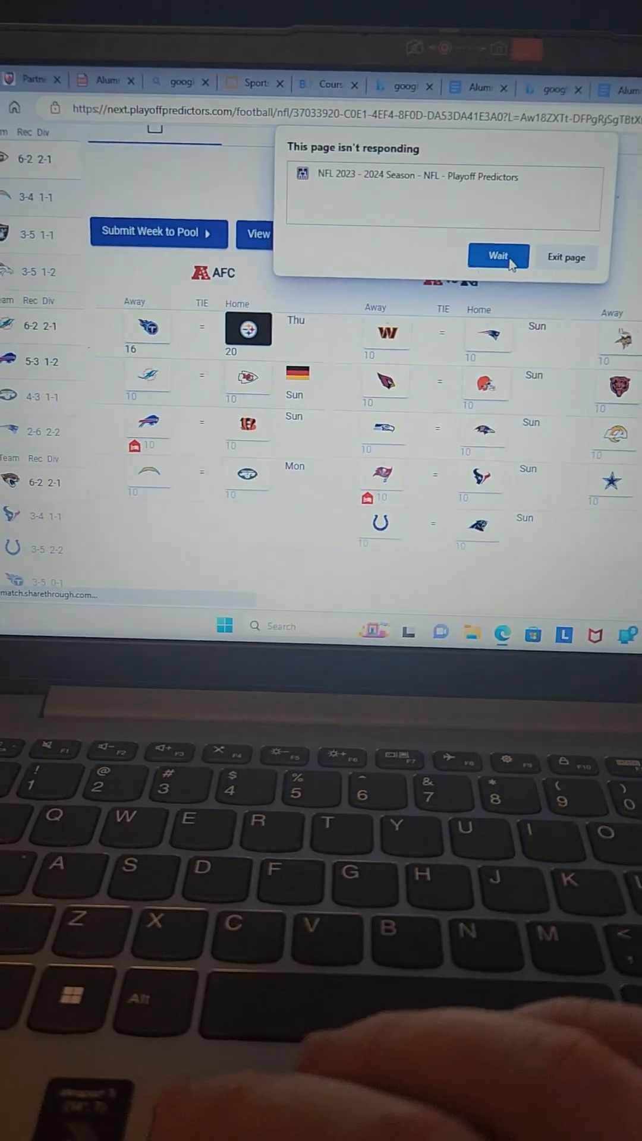
# Step: Choose Wait on the not-responding warning so the Week 9 picks page stays loaded
pyautogui.click(498, 256)
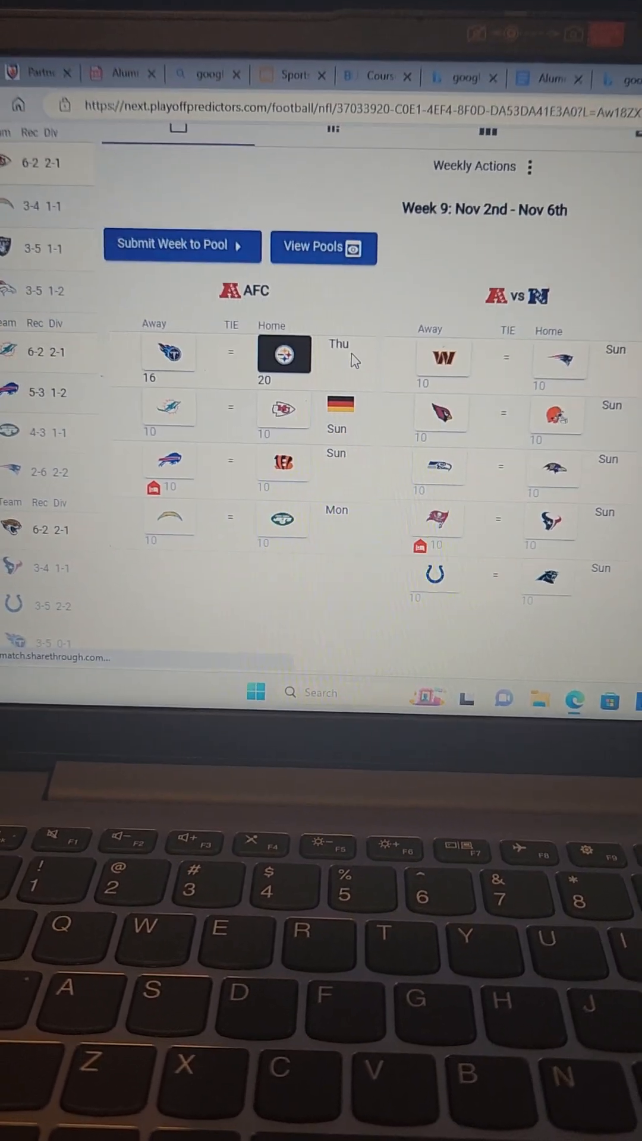
pyautogui.click(154, 356)
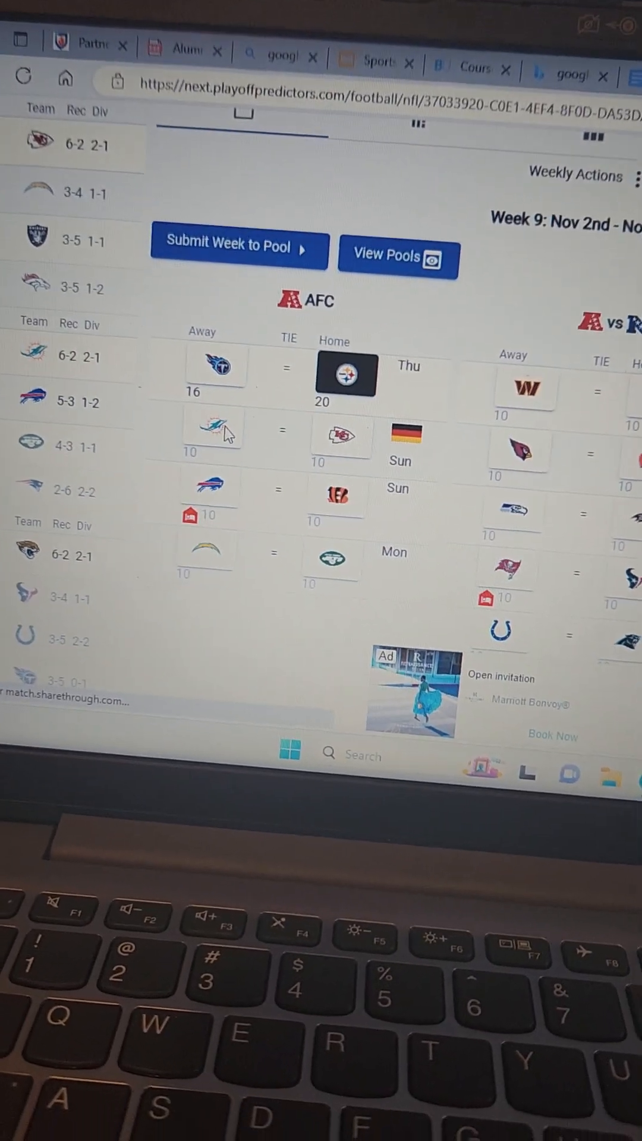
# Step: Pick the Chiefs over the Dolphins in the Sunday game in Germany
pyautogui.click(213, 429)
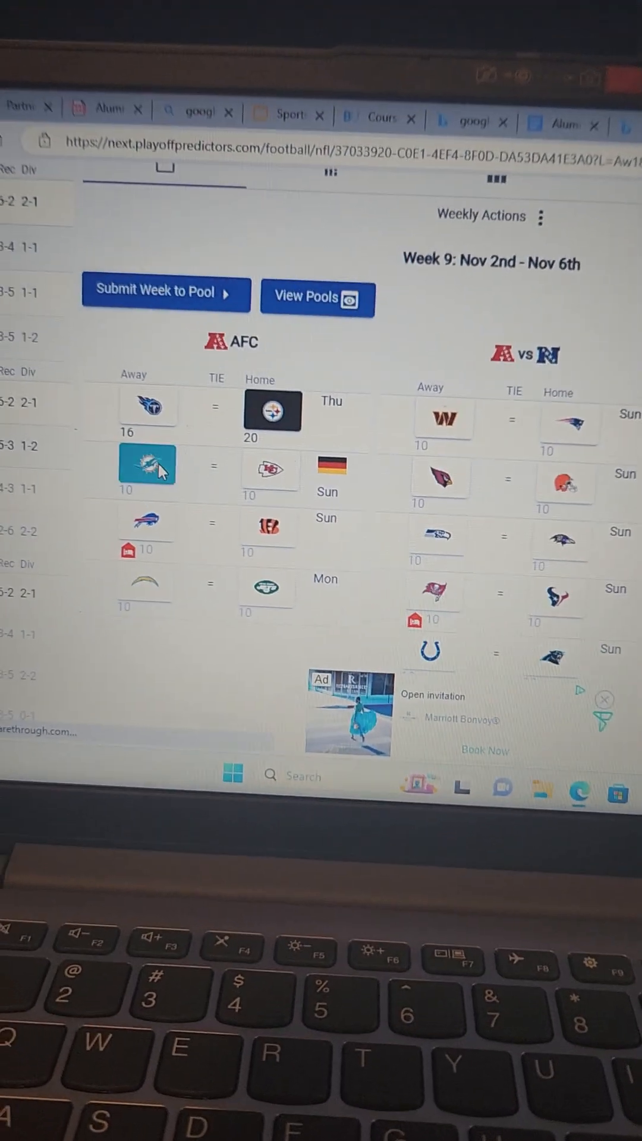
pyautogui.click(301, 451)
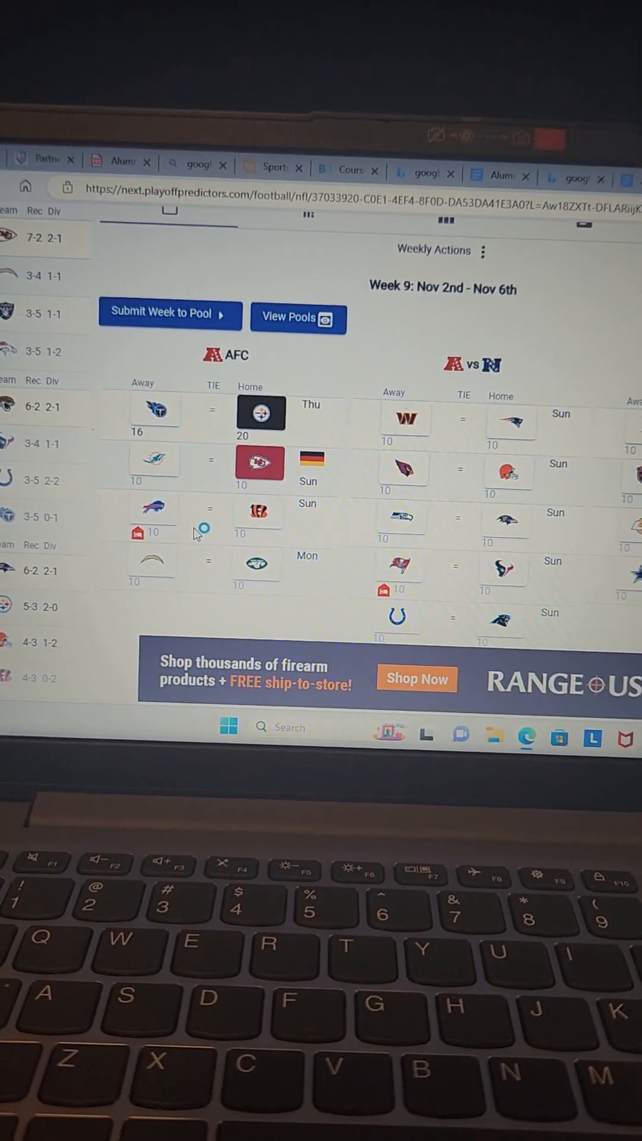
pyautogui.click(243, 517)
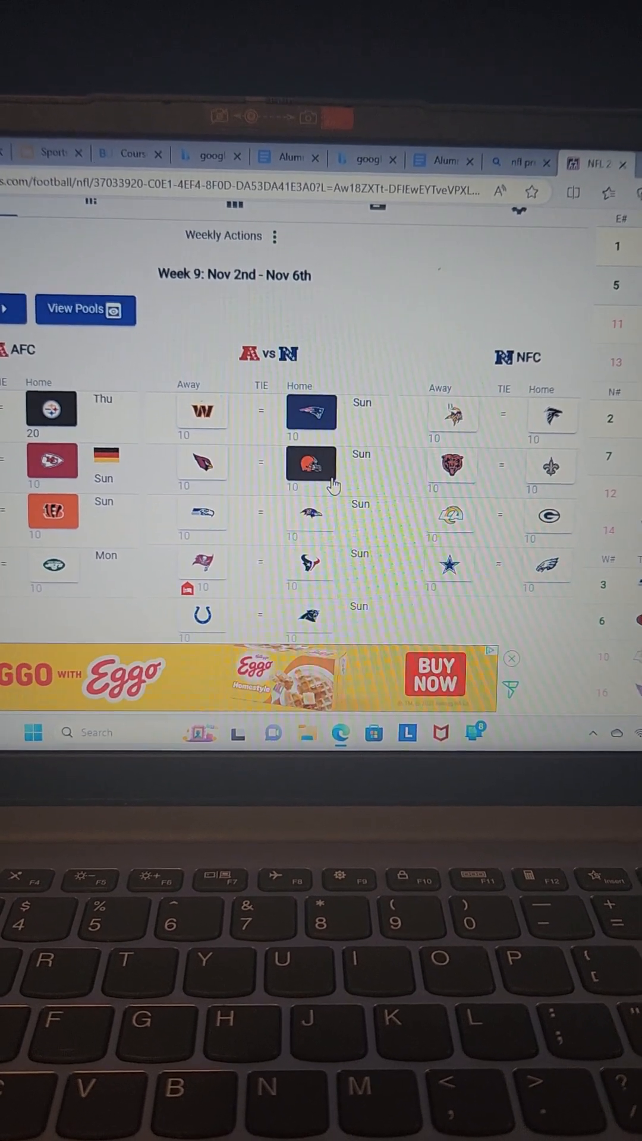
pyautogui.moveTo(327, 430)
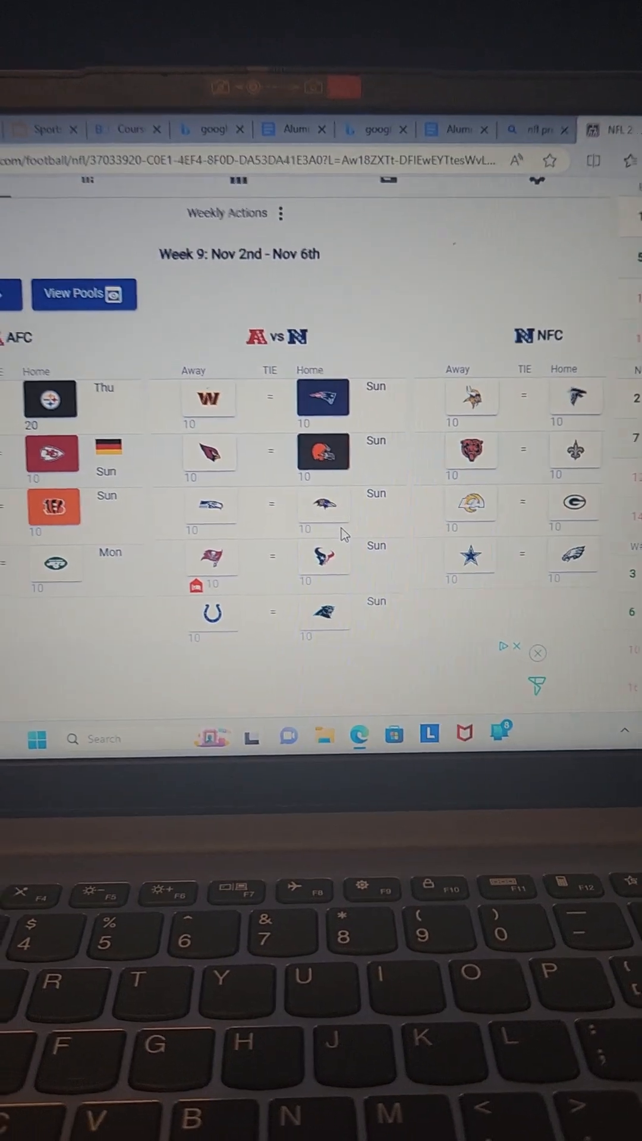
# Step: Pick the Ravens over the Seahawks in the Seahawks at Ravens matchup
pyautogui.click(219, 501)
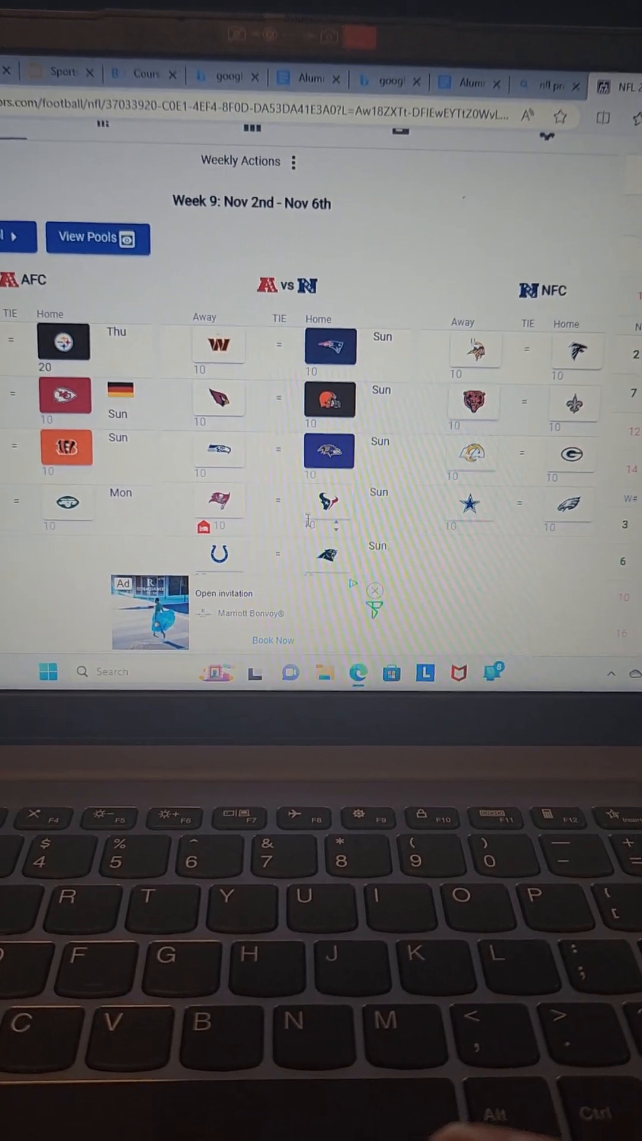
pyautogui.moveTo(319, 491)
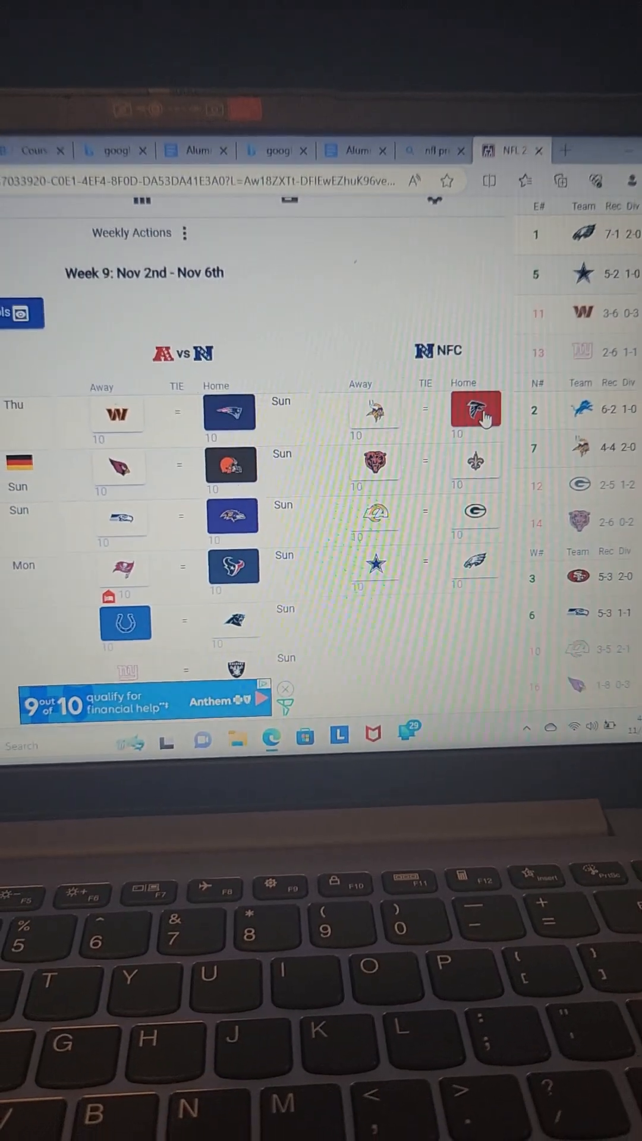
pyautogui.moveTo(466, 404)
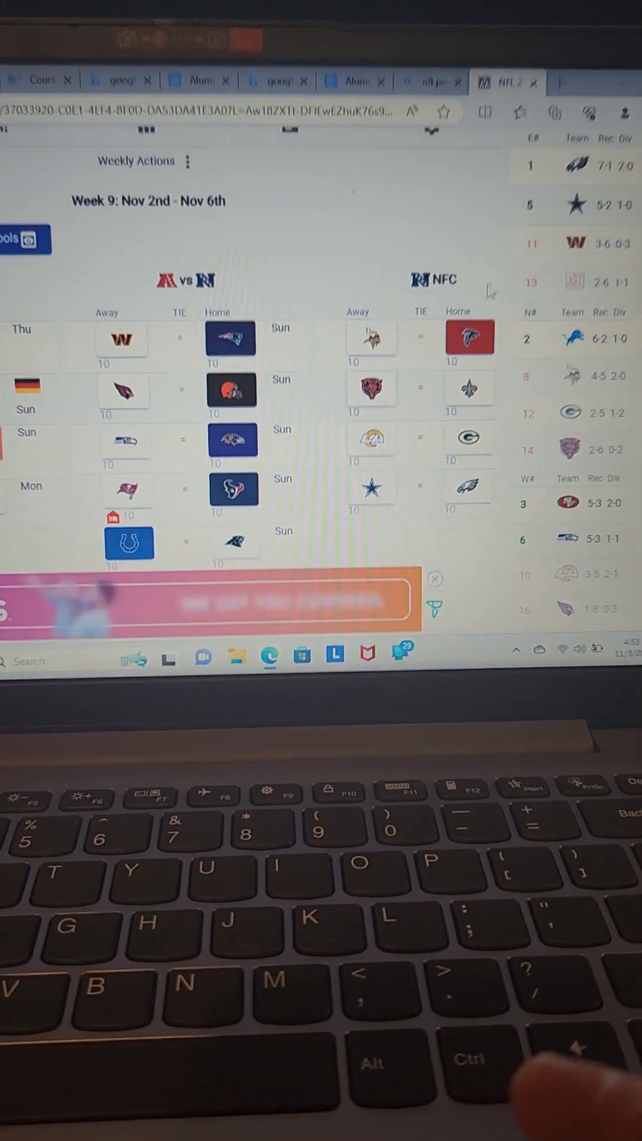
pyautogui.moveTo(360, 423)
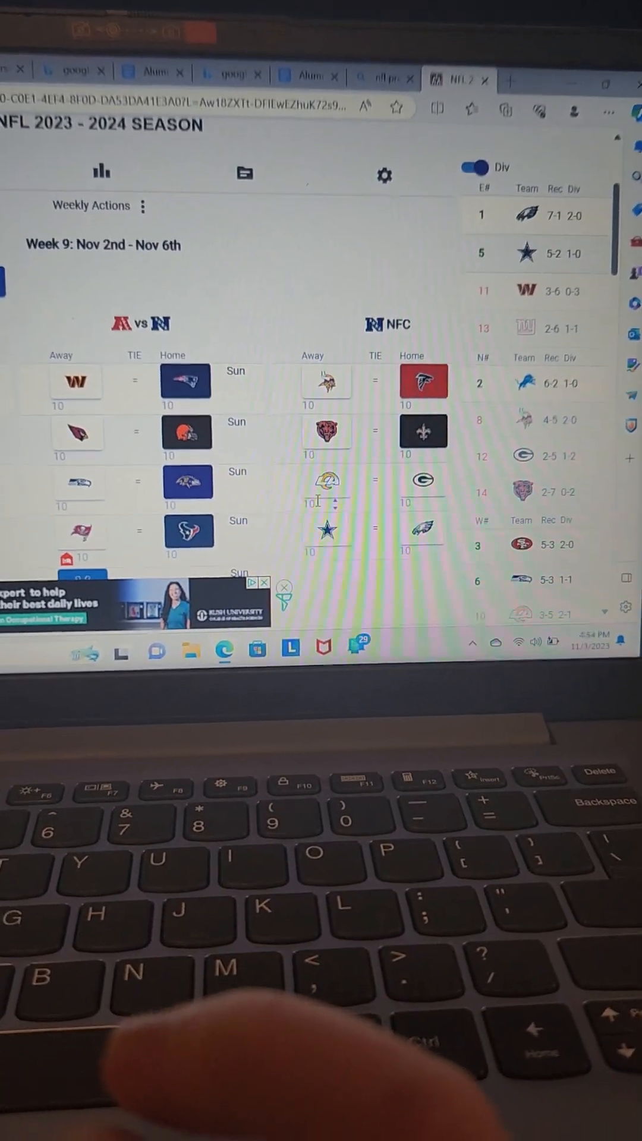
pyautogui.moveTo(325, 467)
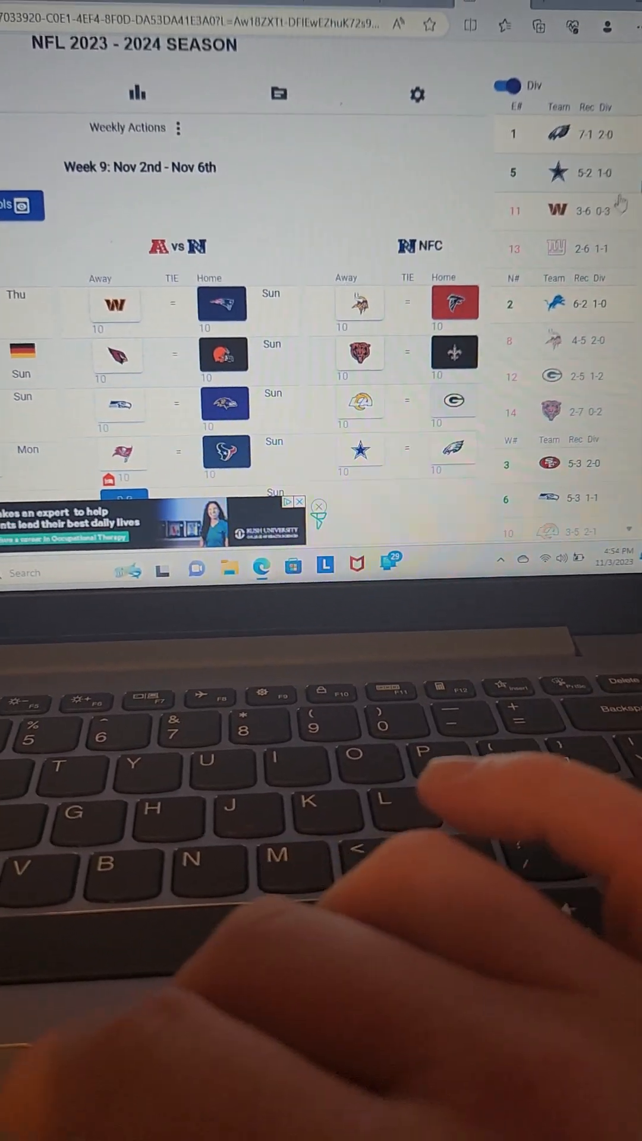
pyautogui.moveTo(428, 399)
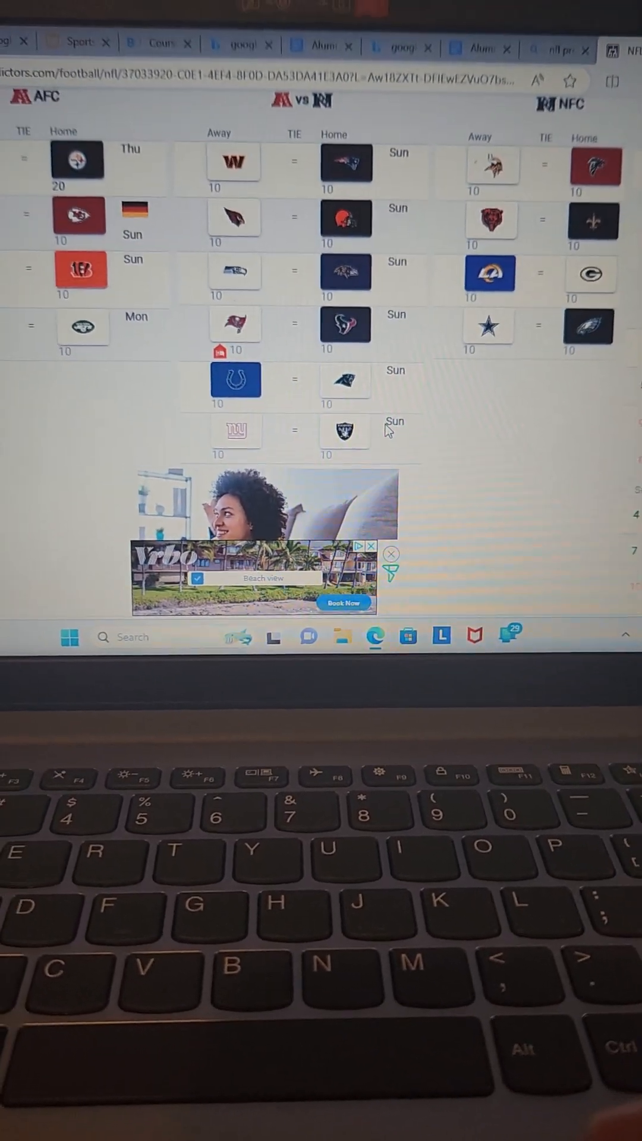
pyautogui.moveTo(350, 443)
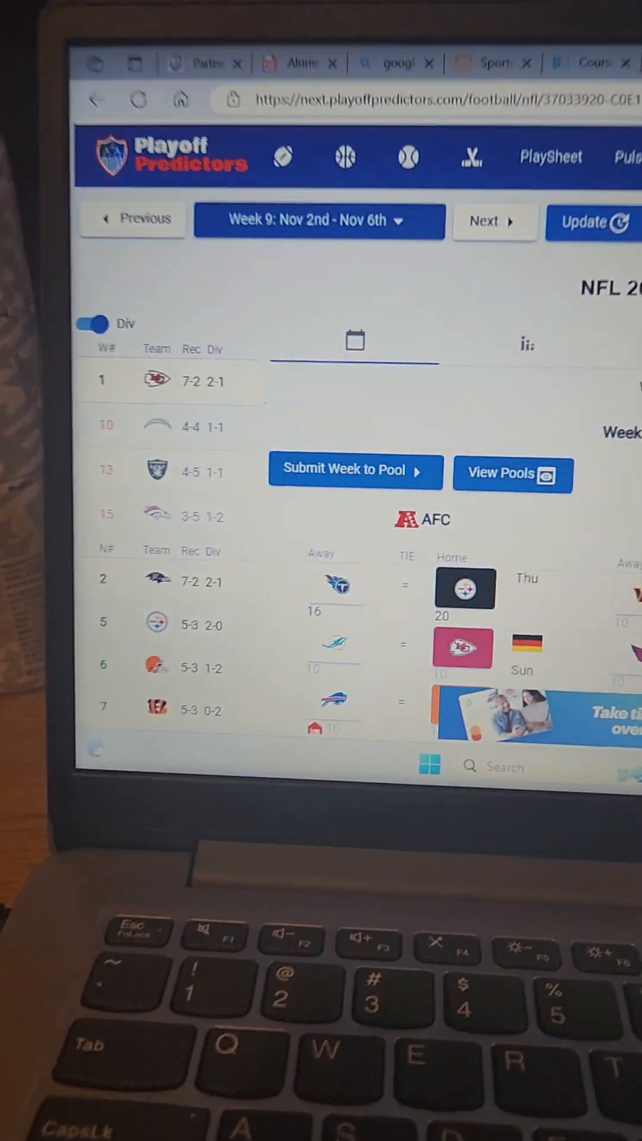
# Step: Scroll down through the remaining Week 9 matchups to the NFC standings with the 49ers and Seahawks at 5-3
pyautogui.scroll(-3)
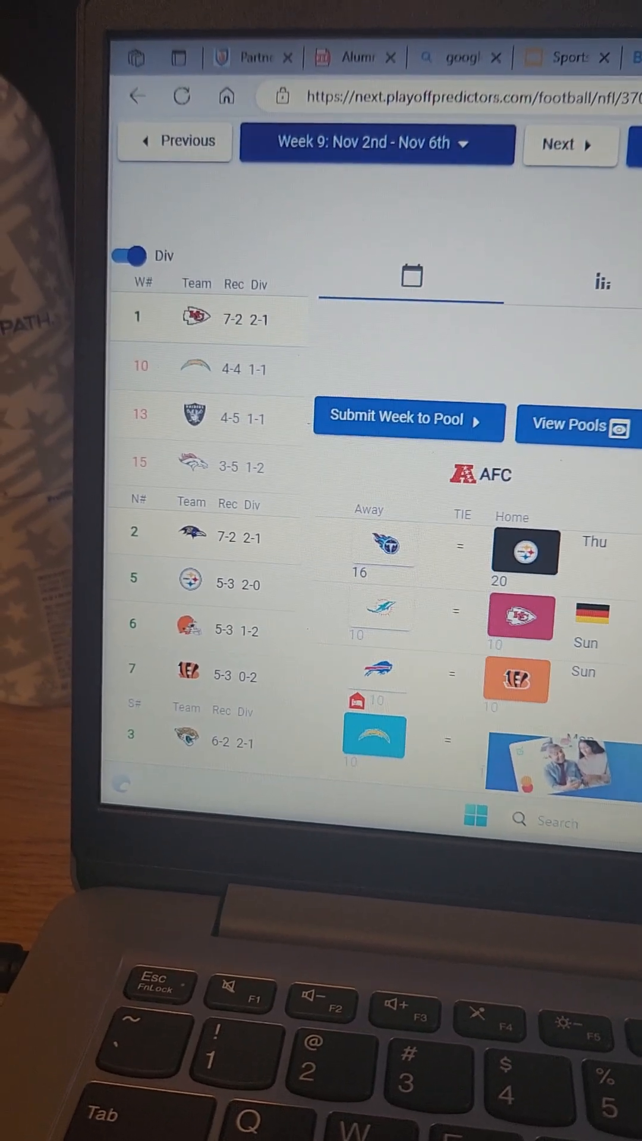
pyautogui.scroll(-3)
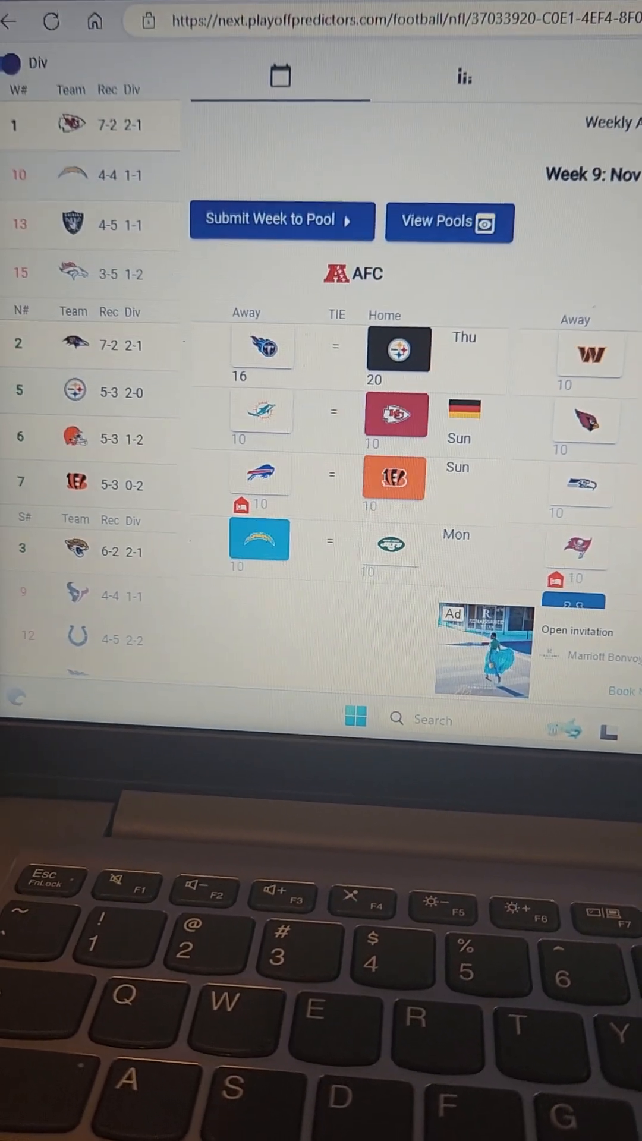
pyautogui.scroll(-3)
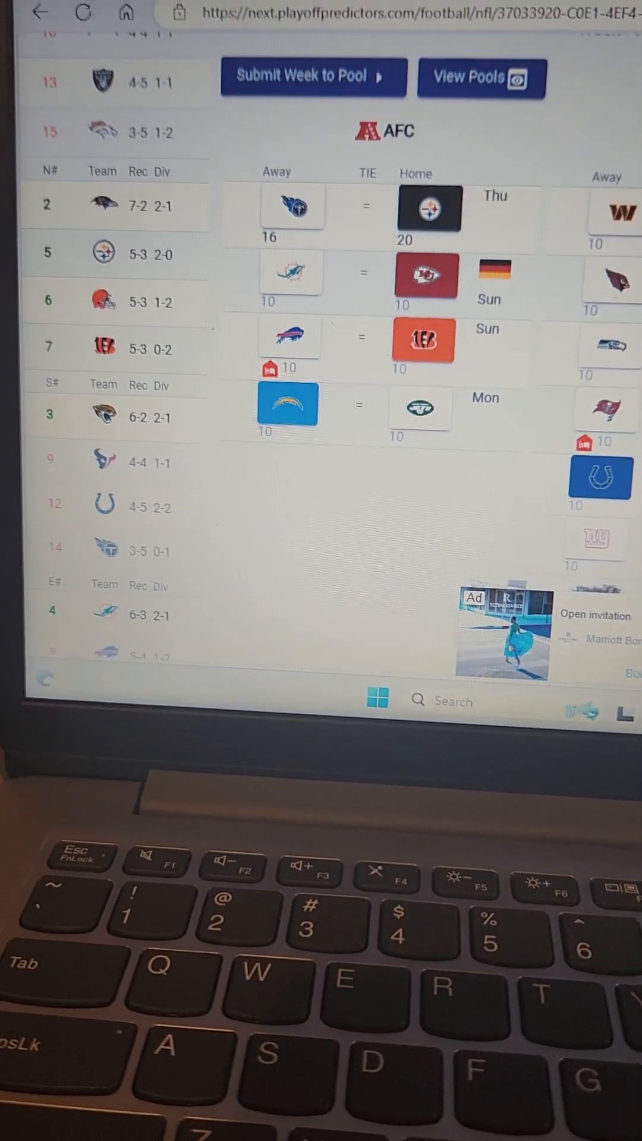
pyautogui.scroll(-3)
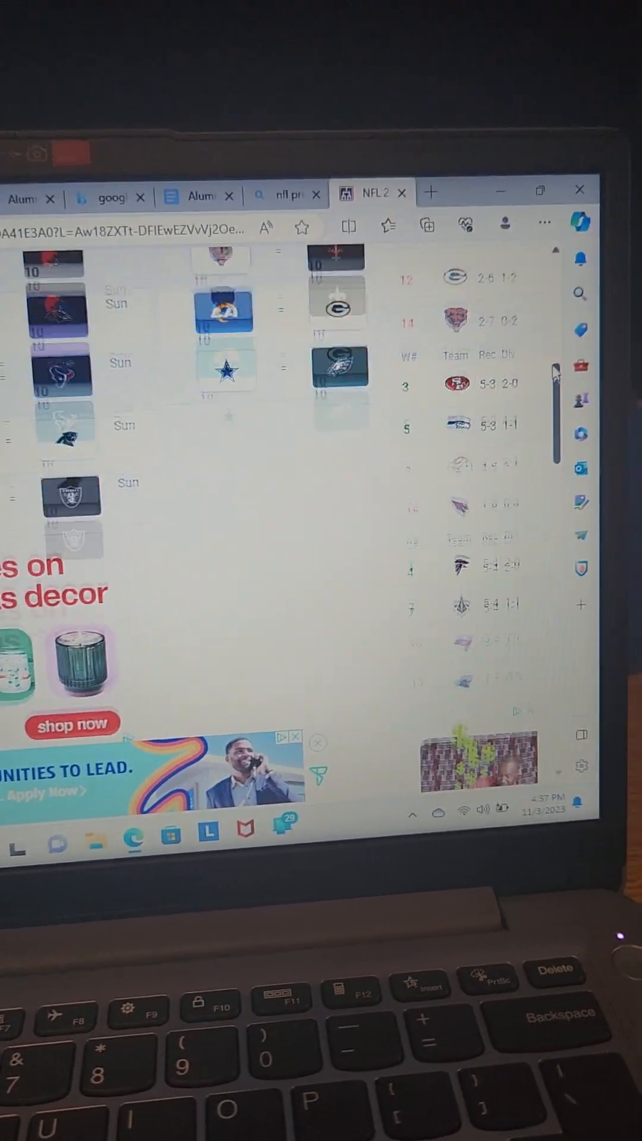
pyautogui.scroll(-3)
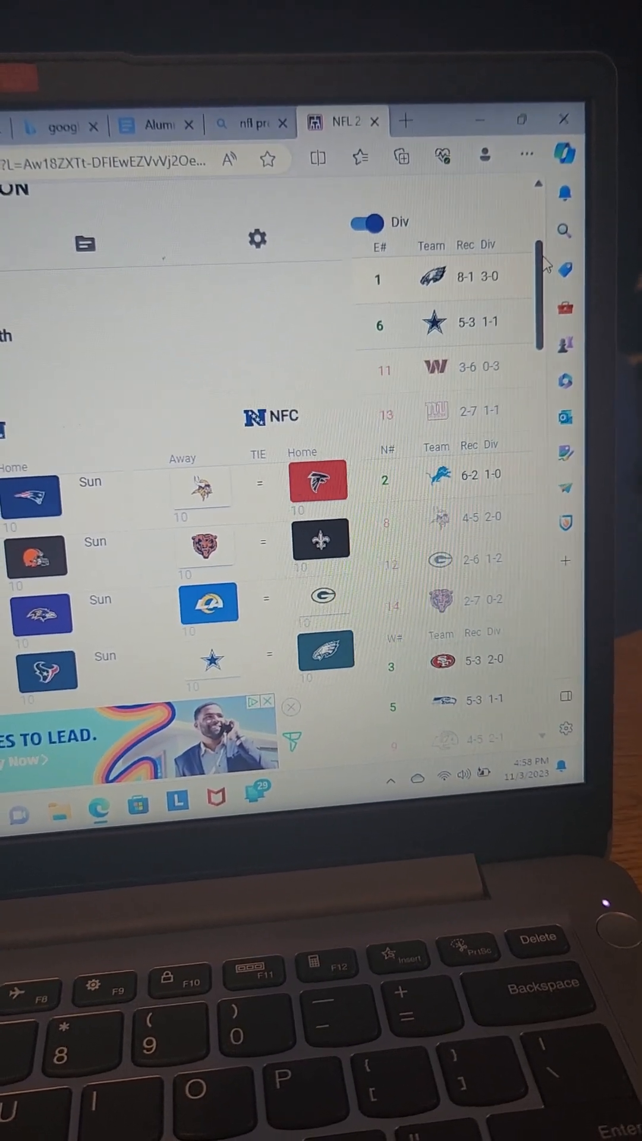
pyautogui.scroll(-3)
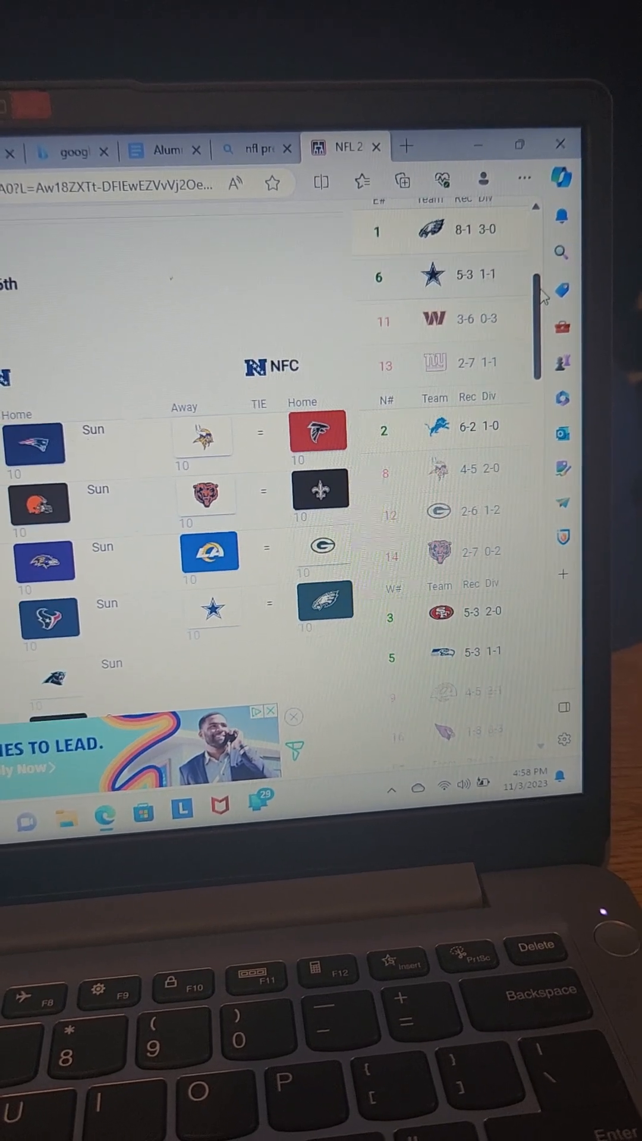
pyautogui.scroll(-3)
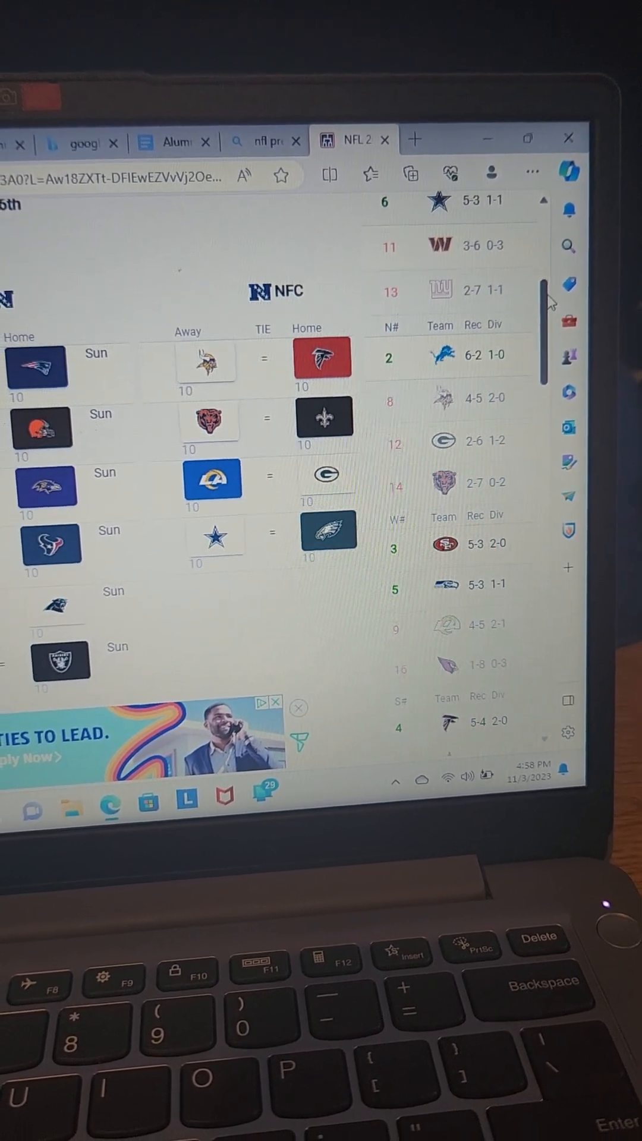
pyautogui.scroll(-3)
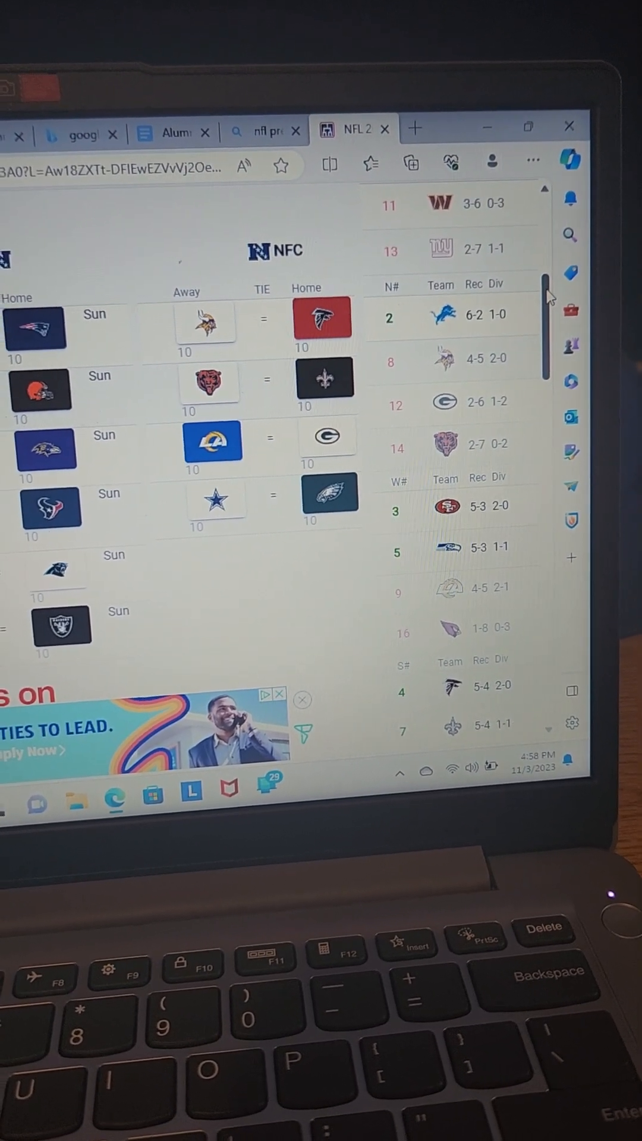
pyautogui.scroll(-3)
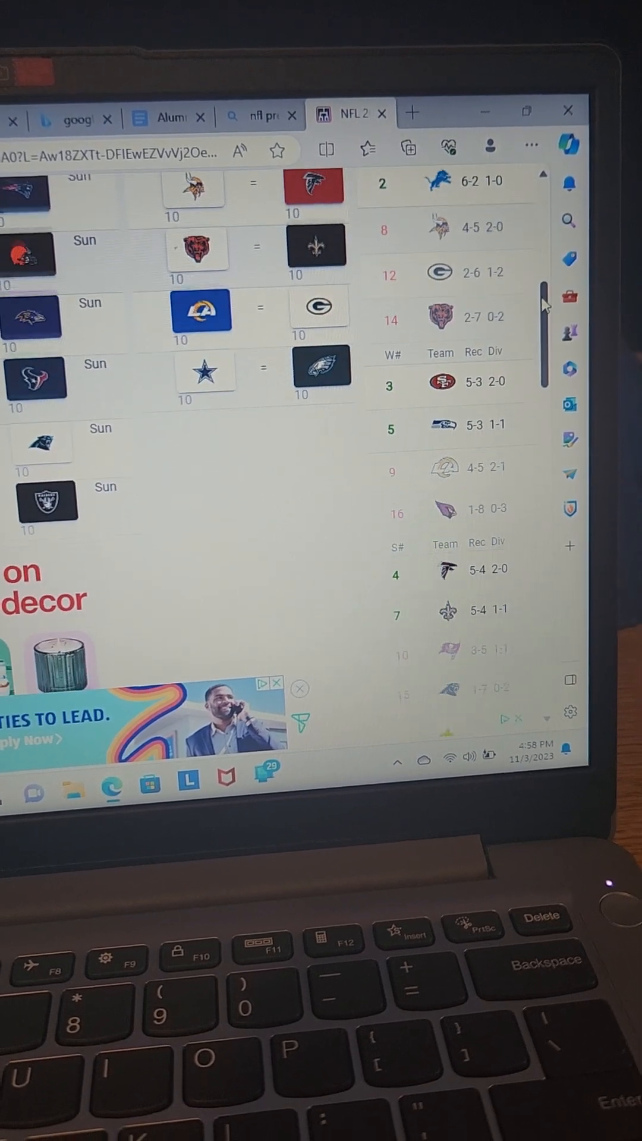
pyautogui.scroll(-3)
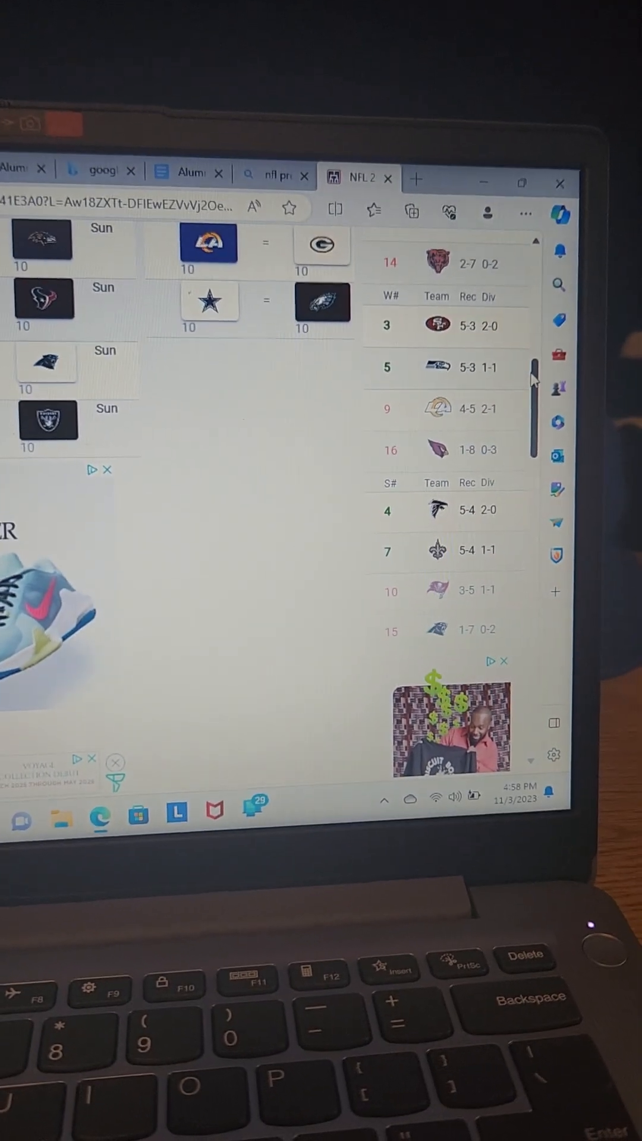
pyautogui.scroll(-3)
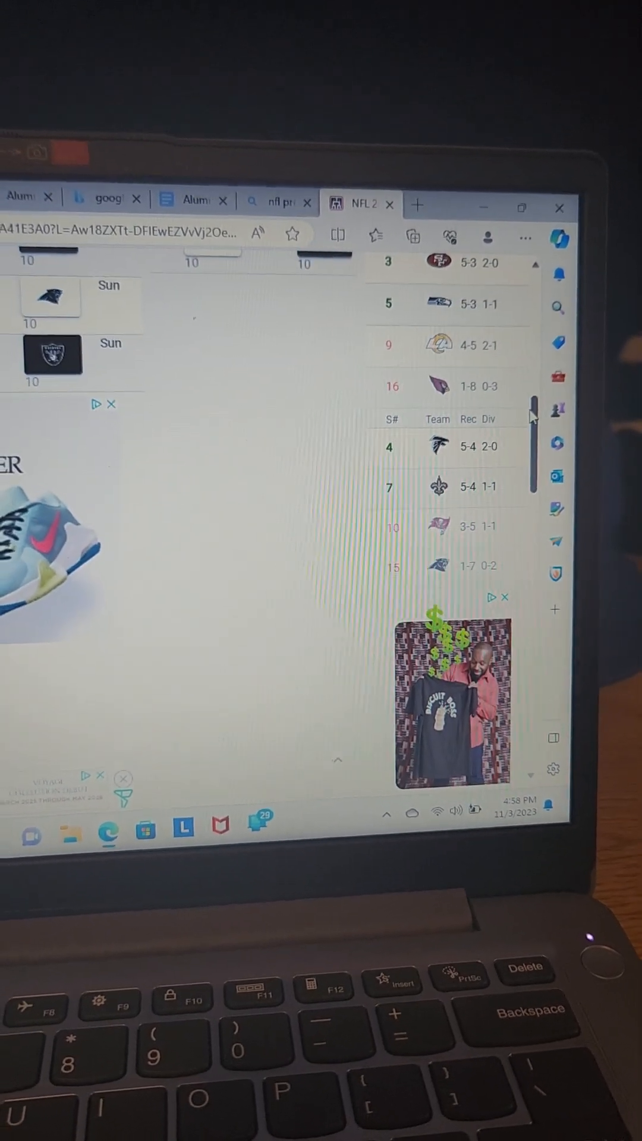